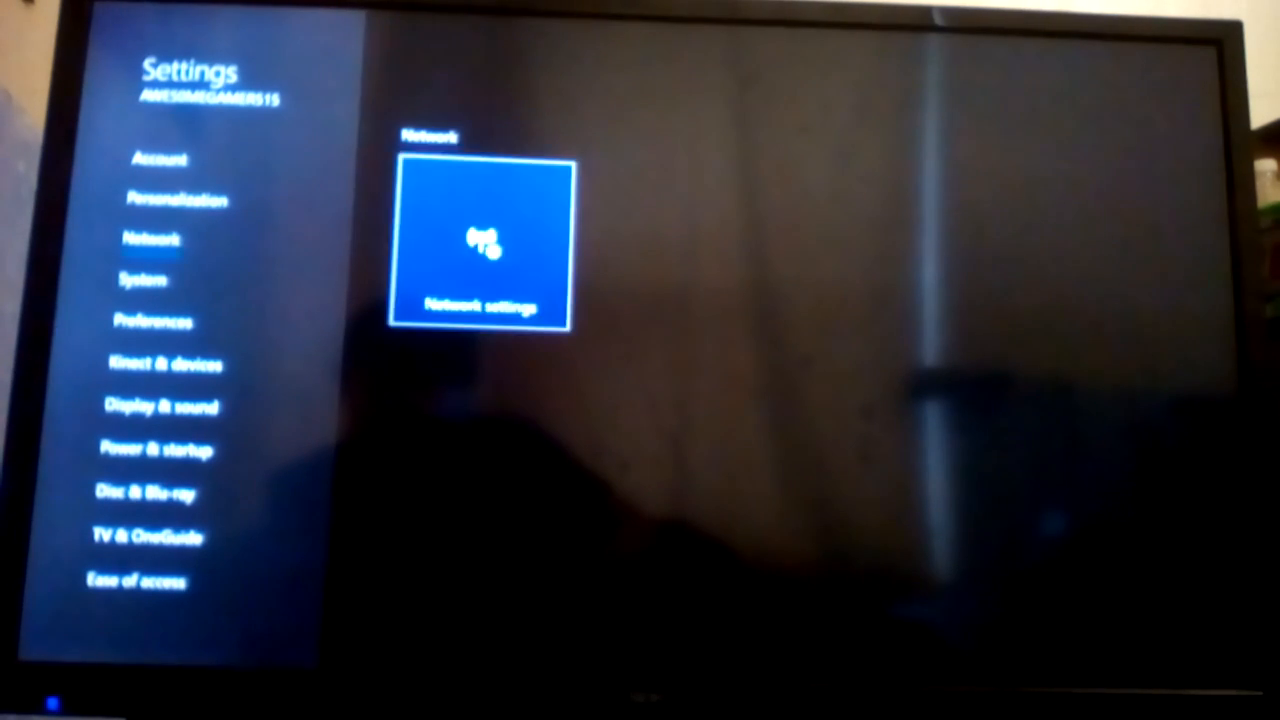
click(142, 280)
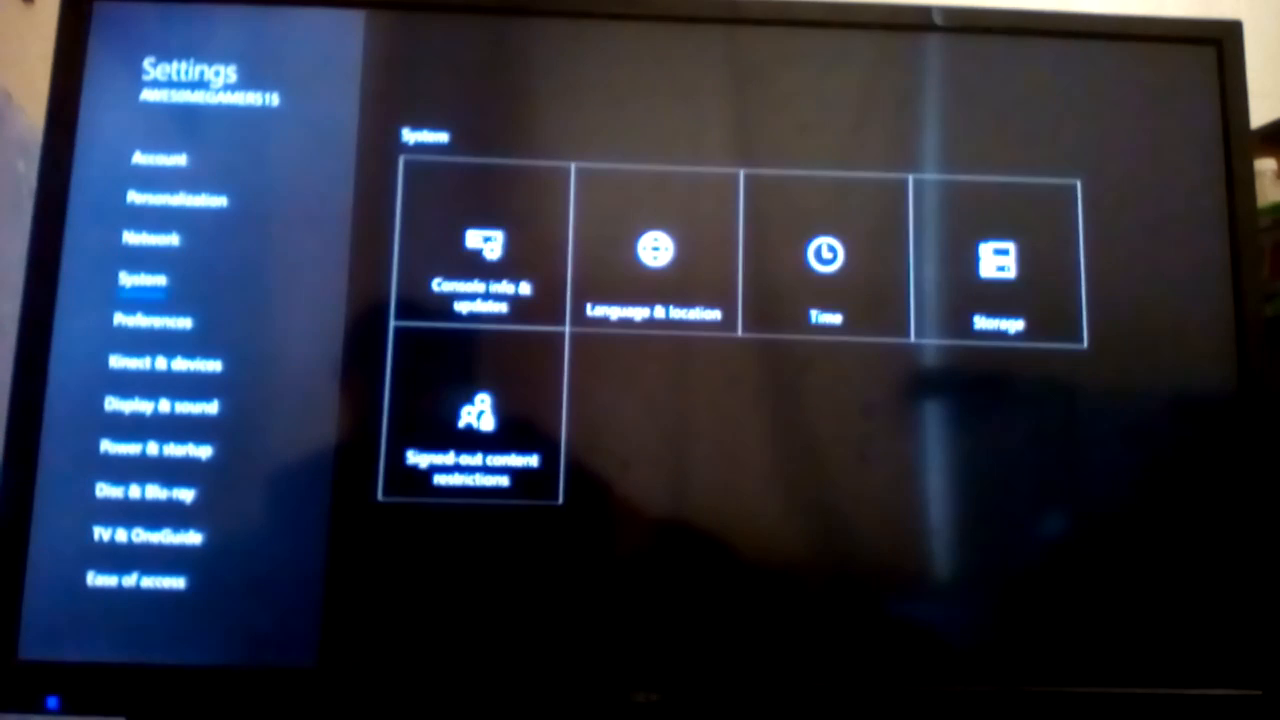
click(152, 238)
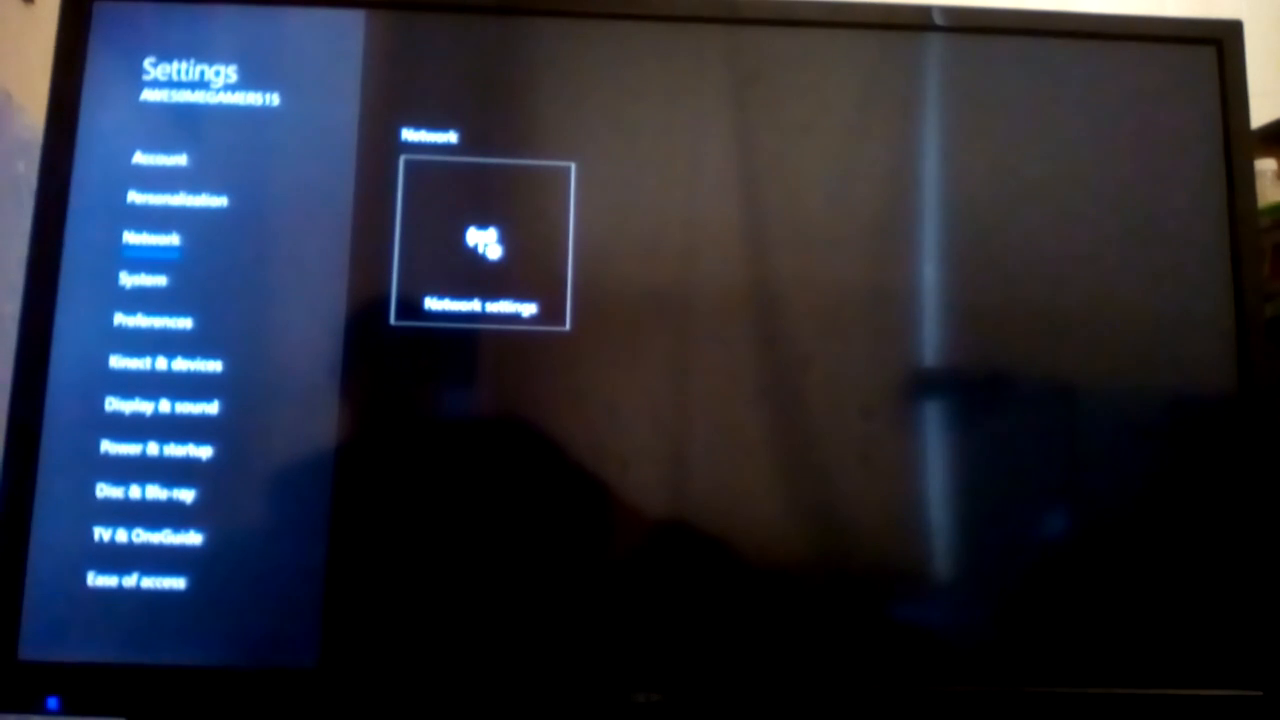
click(482, 244)
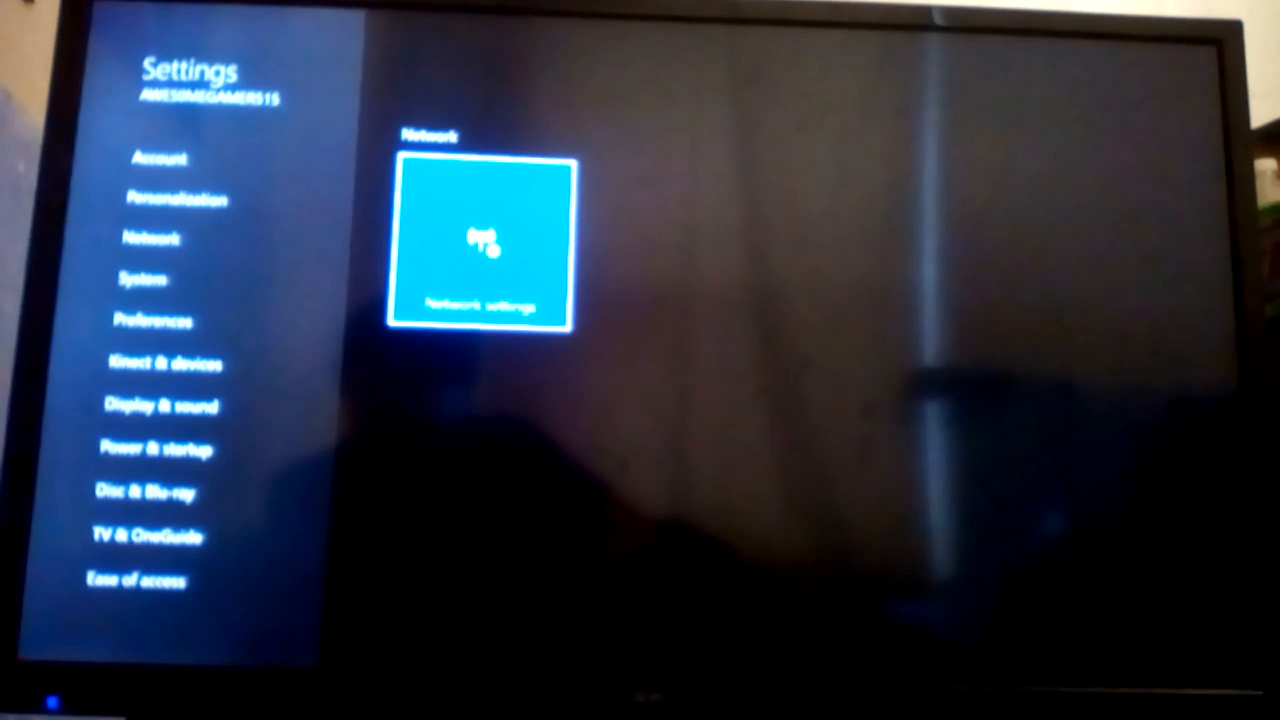